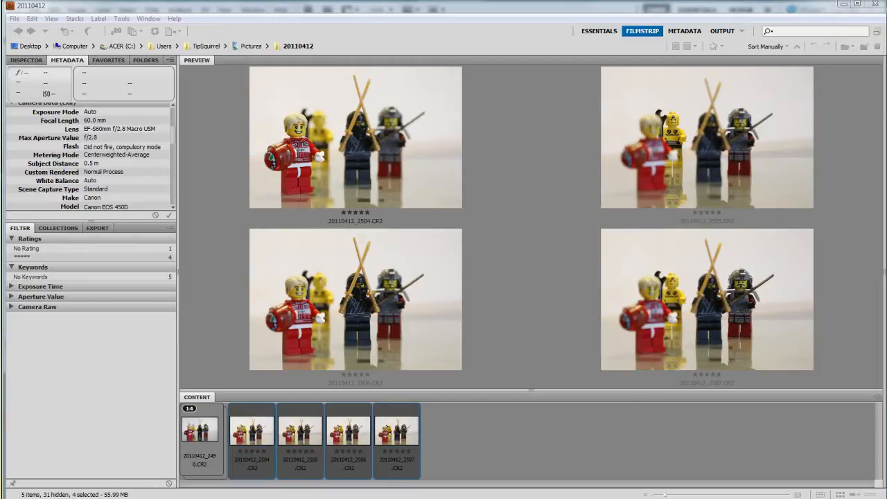
{"action": "mouse_move", "coordinate": [470, 416]}
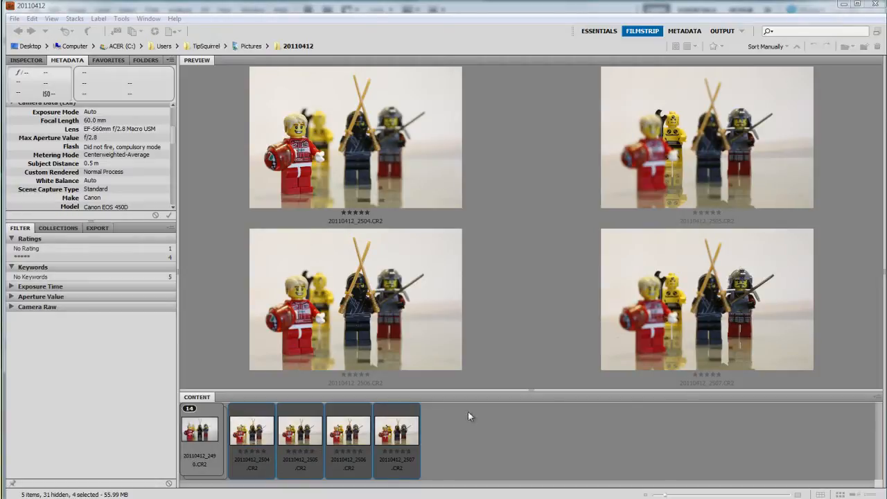
- Preview only the first Lego photo, 20110412_2504.CR2, from the Content filmstrip
{"action": "left_click", "coordinate": [252, 429]}
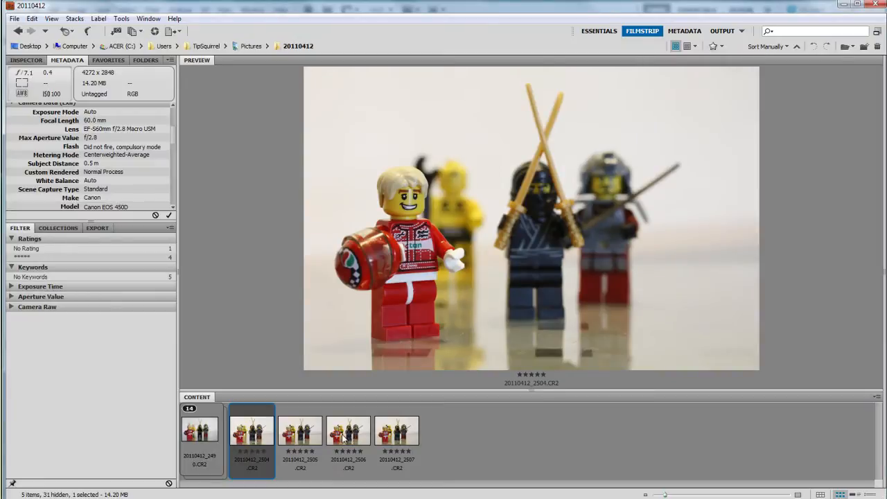
- Reselect the four Lego photos and load them into Photoshop as layers of one document
{"action": "left_click", "coordinate": [397, 430]}
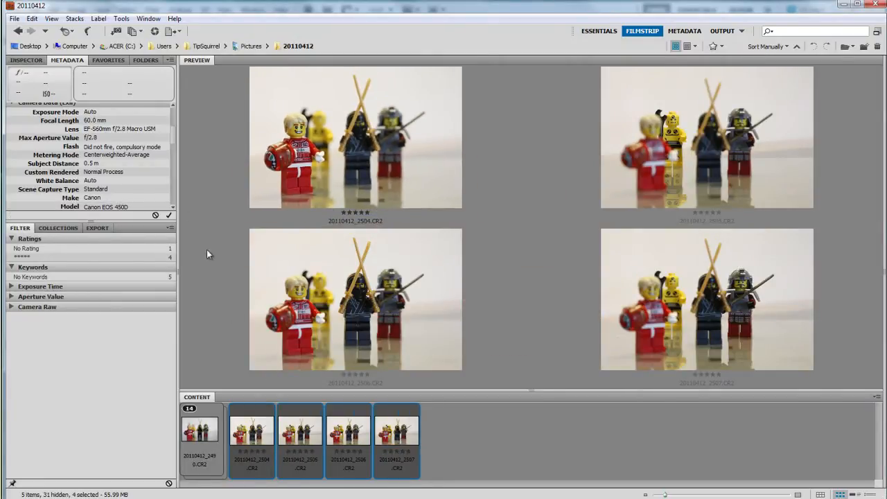
{"action": "left_click", "coordinate": [121, 19]}
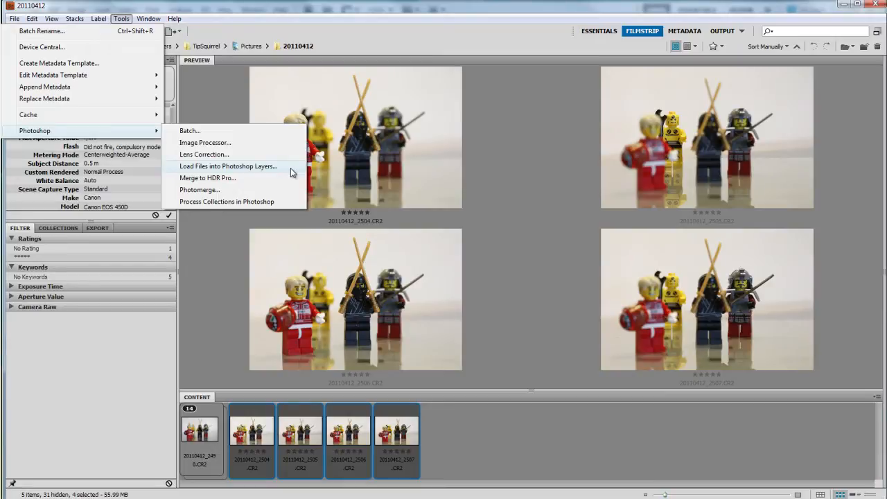
{"action": "left_click", "coordinate": [228, 166]}
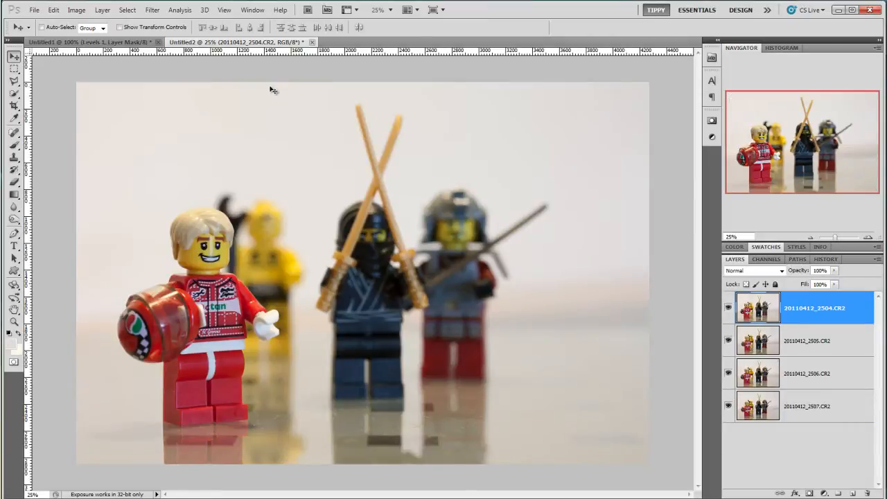
- Apply Lens Correction with the Canon EF-S 60mm macro auto profile to layer 20110412_2504.CR2
{"action": "left_click", "coordinate": [151, 10]}
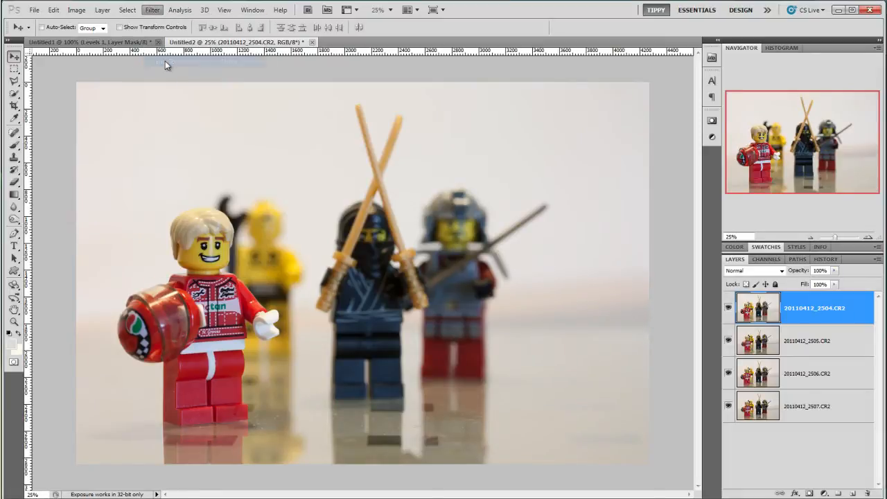
{"action": "left_click", "coordinate": [151, 10]}
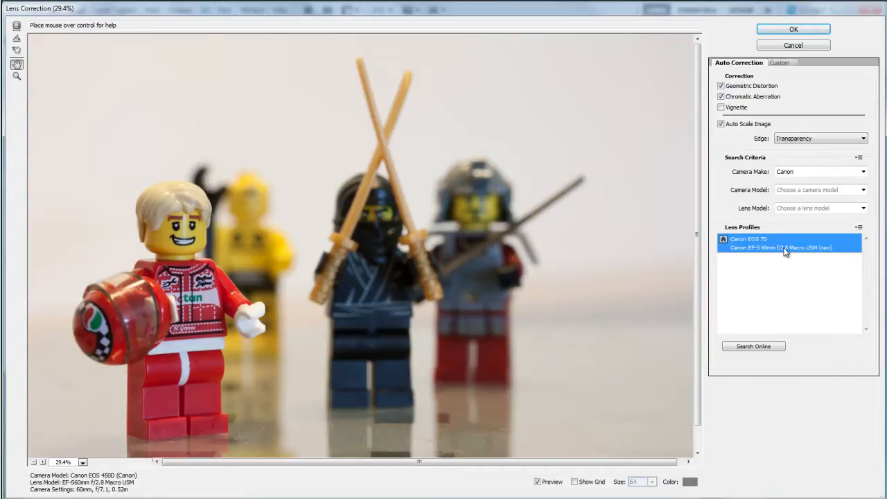
{"action": "mouse_move", "coordinate": [786, 247]}
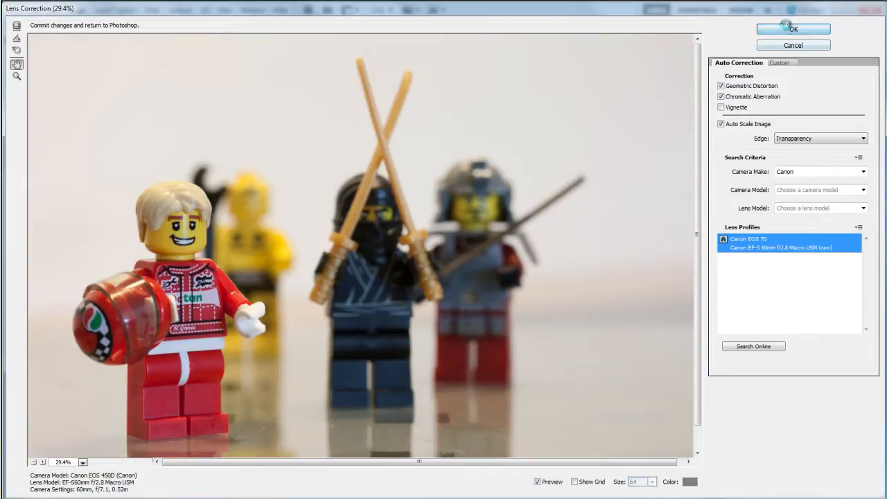
{"action": "left_click", "coordinate": [793, 29]}
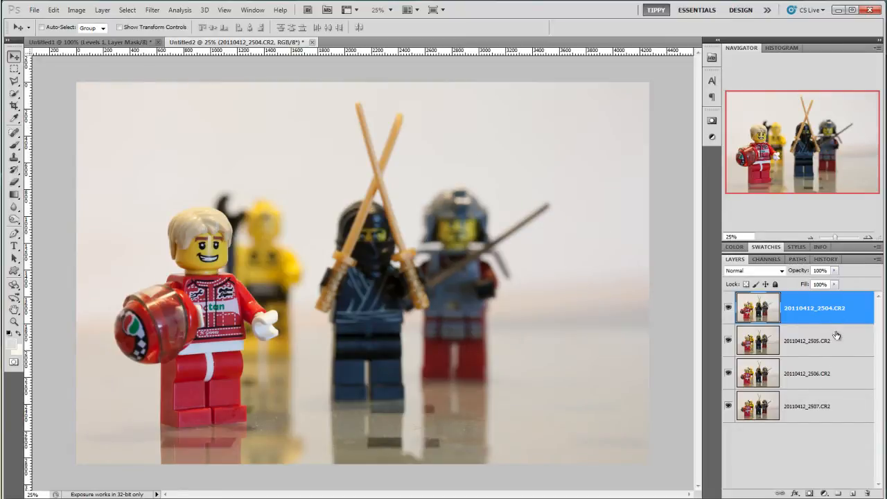
- Select all four photo layers and auto-align them with Auto projection
{"action": "left_click", "coordinate": [815, 406]}
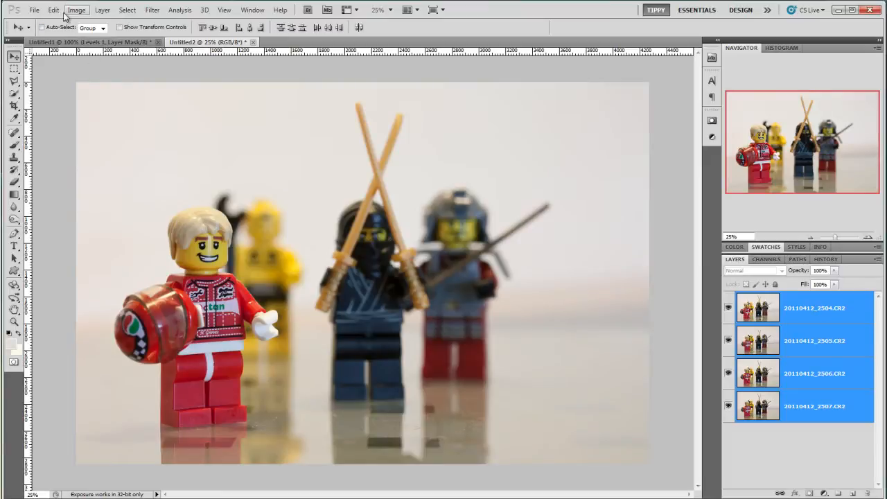
{"action": "left_click", "coordinate": [53, 10]}
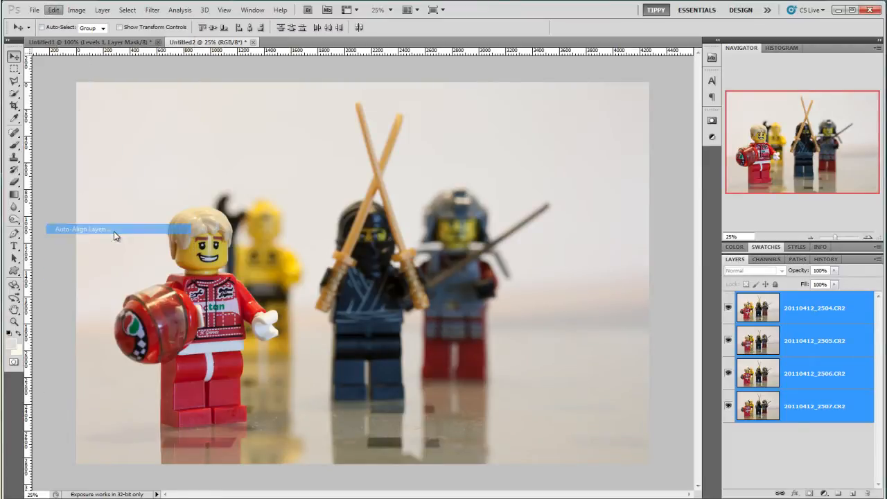
{"action": "left_click", "coordinate": [81, 229]}
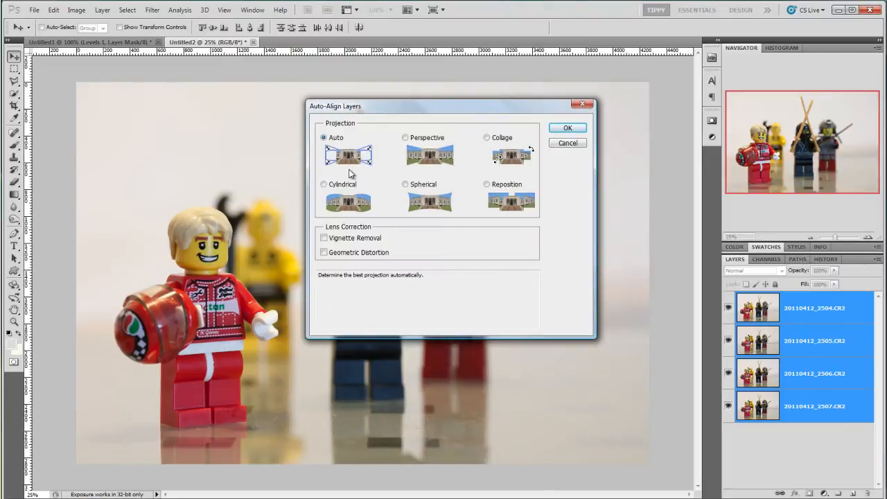
{"action": "left_click", "coordinate": [567, 128]}
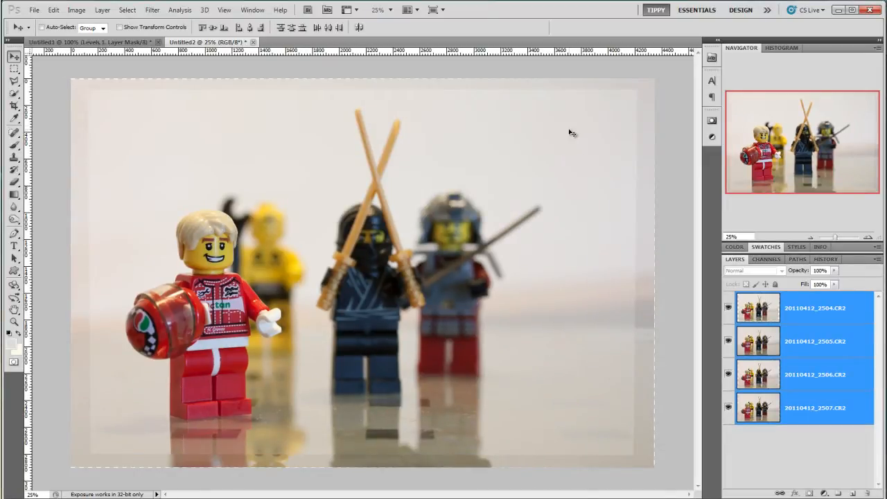
- Auto-blend the four layers using Stack Images with seamless tones and colors
{"action": "left_click", "coordinate": [53, 9]}
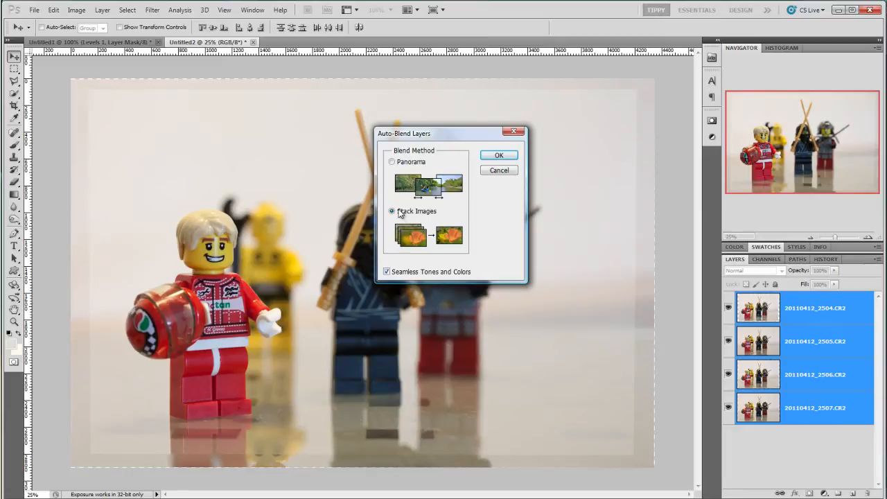
{"action": "mouse_move", "coordinate": [416, 210]}
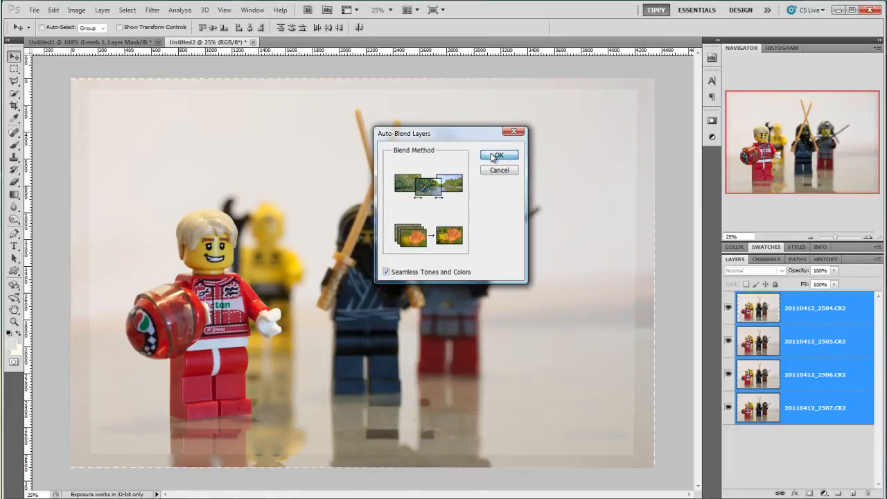
{"action": "left_click", "coordinate": [499, 155]}
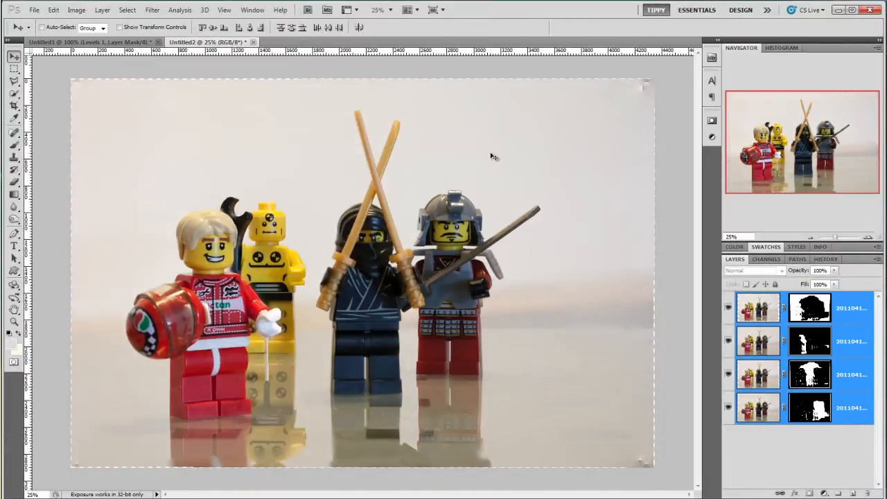
- Crop the stacked image to trim away its ragged transparent edges
{"action": "left_click", "coordinate": [14, 106]}
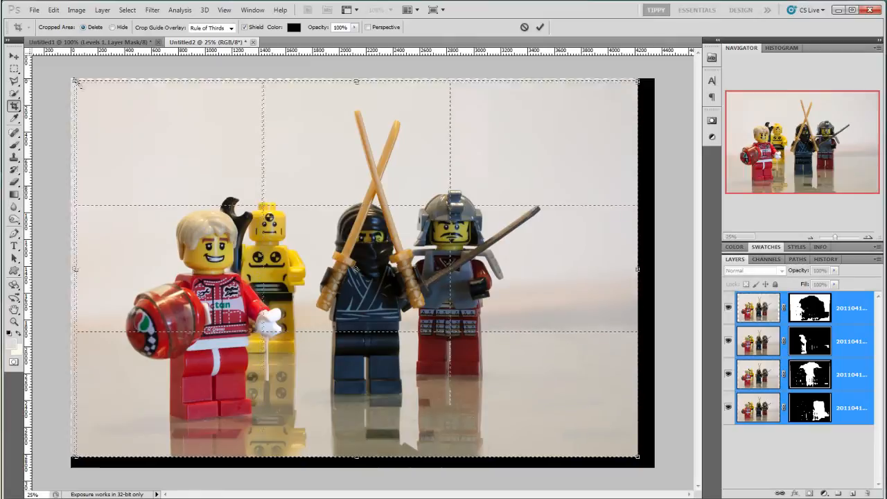
{"action": "left_click", "coordinate": [540, 27]}
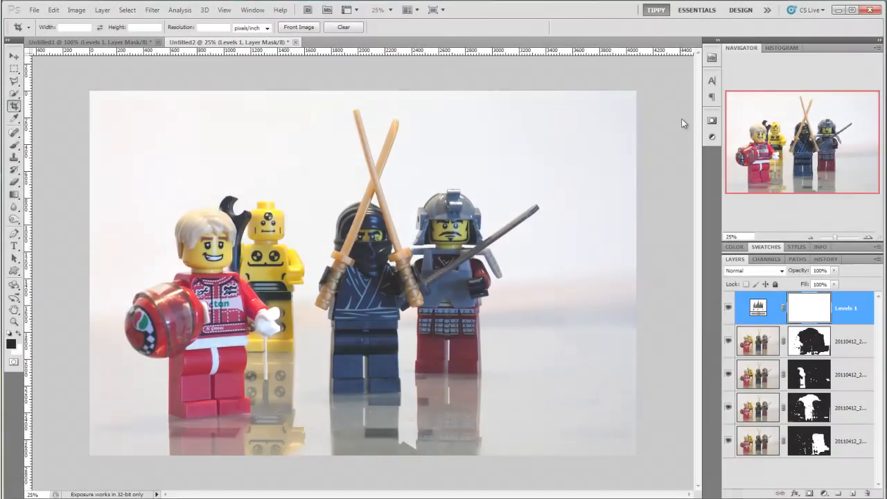